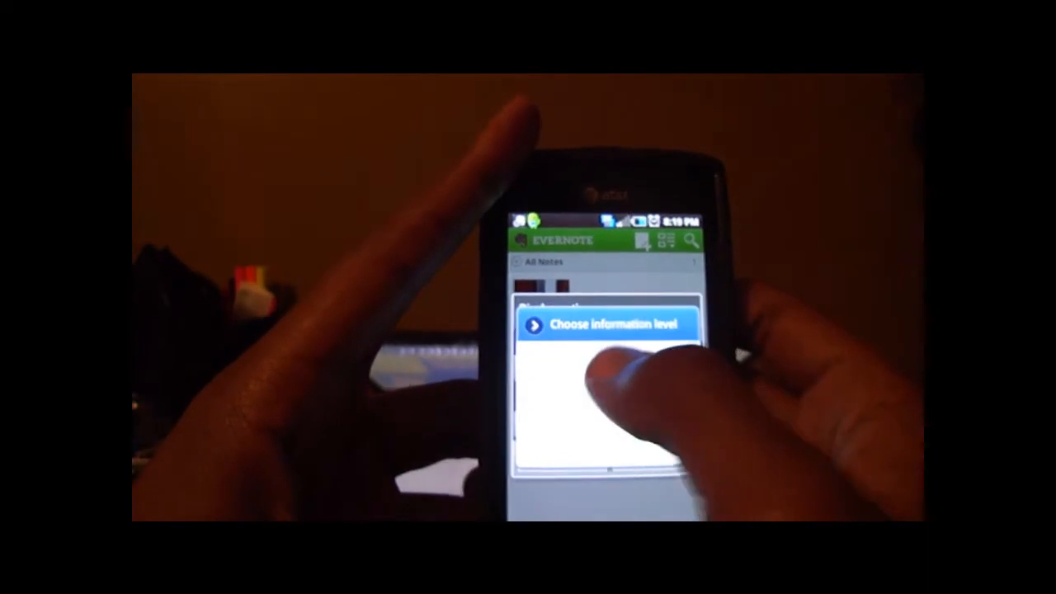
- Dismiss the information level prompt so a new blank note can be created
{"action": "left_click", "coordinate": [607, 323]}
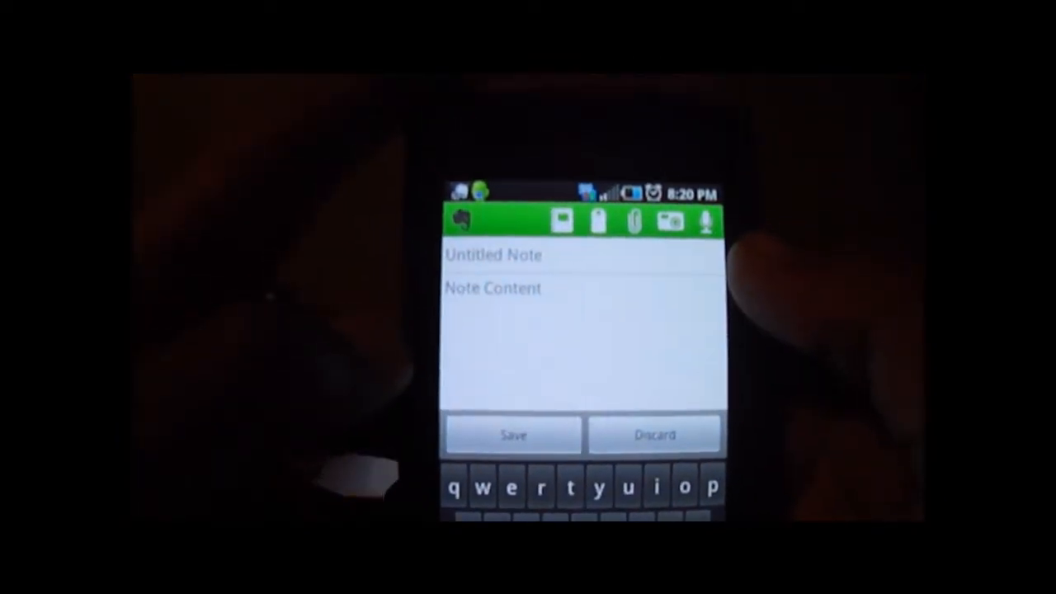
- Start a voice recording and title the note 'Samsung captivate' using the suggested spelling
{"action": "left_click", "coordinate": [513, 435]}
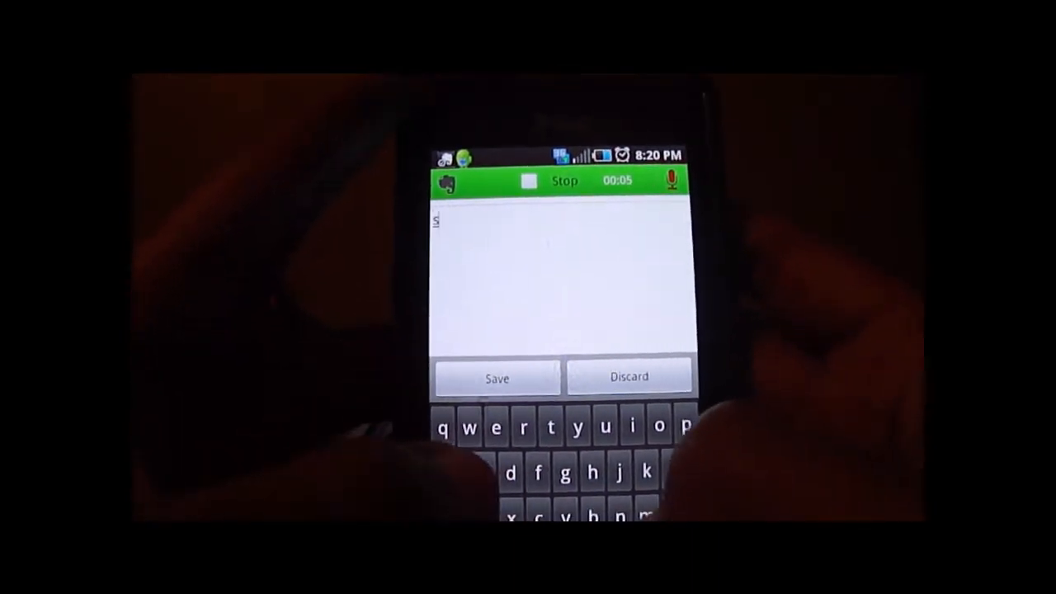
{"action": "type", "text": "sanding"}
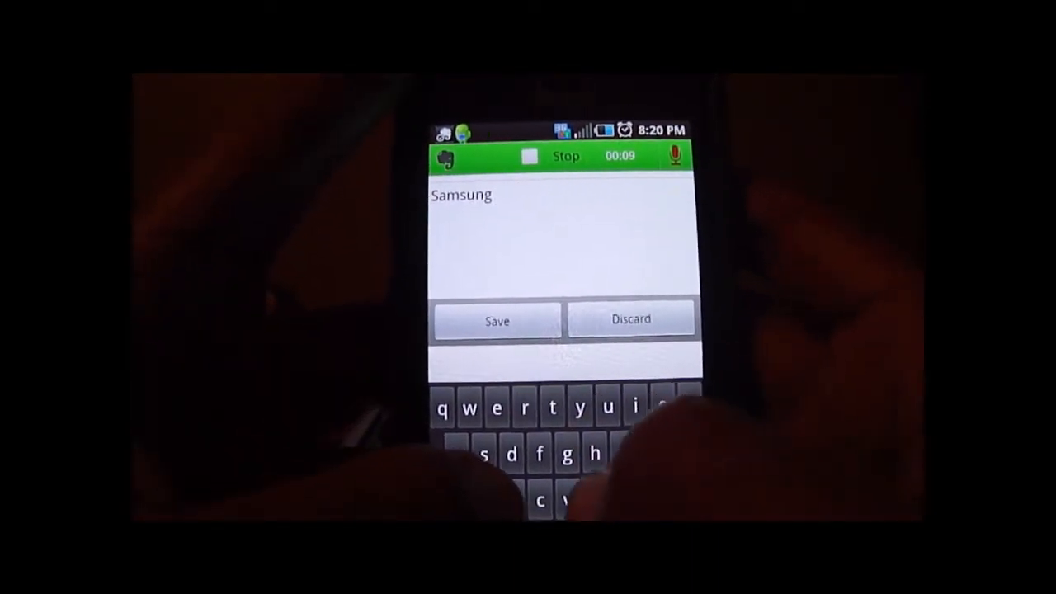
{"action": "type", "text": "captivatr"}
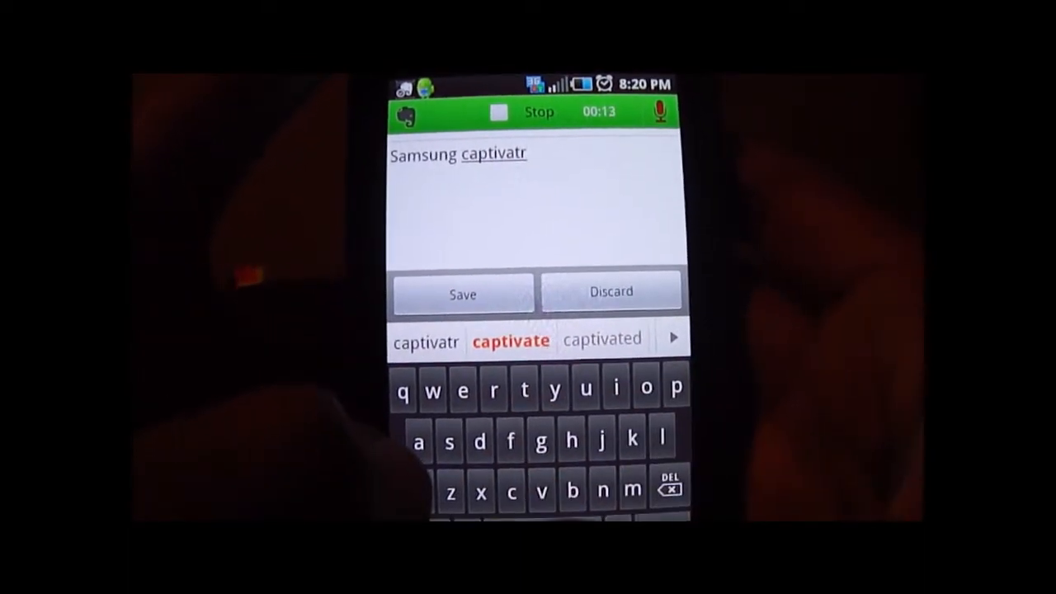
{"action": "left_click", "coordinate": [510, 340]}
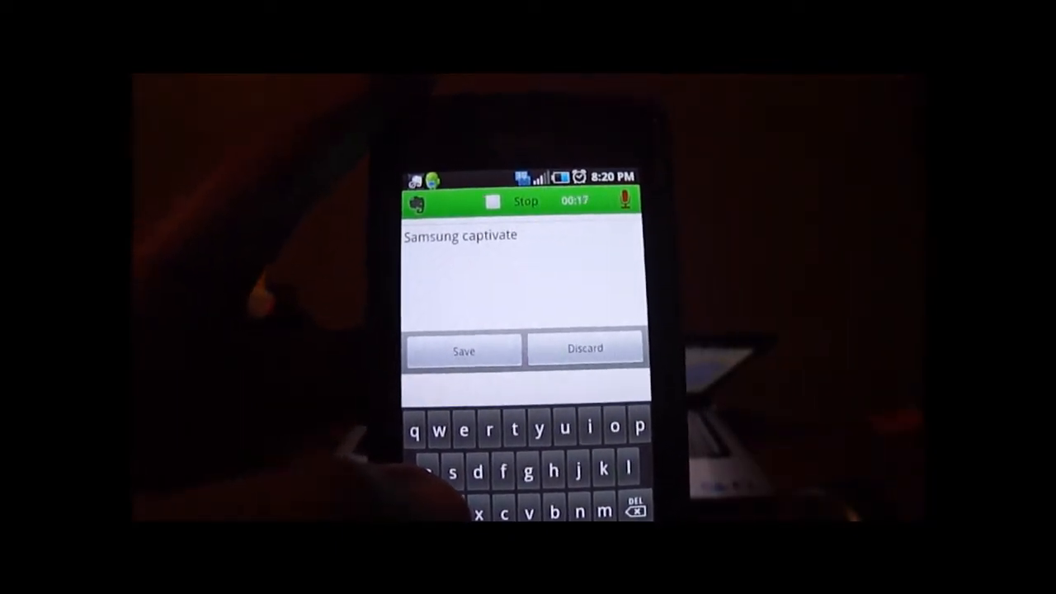
{"action": "left_click", "coordinate": [464, 350]}
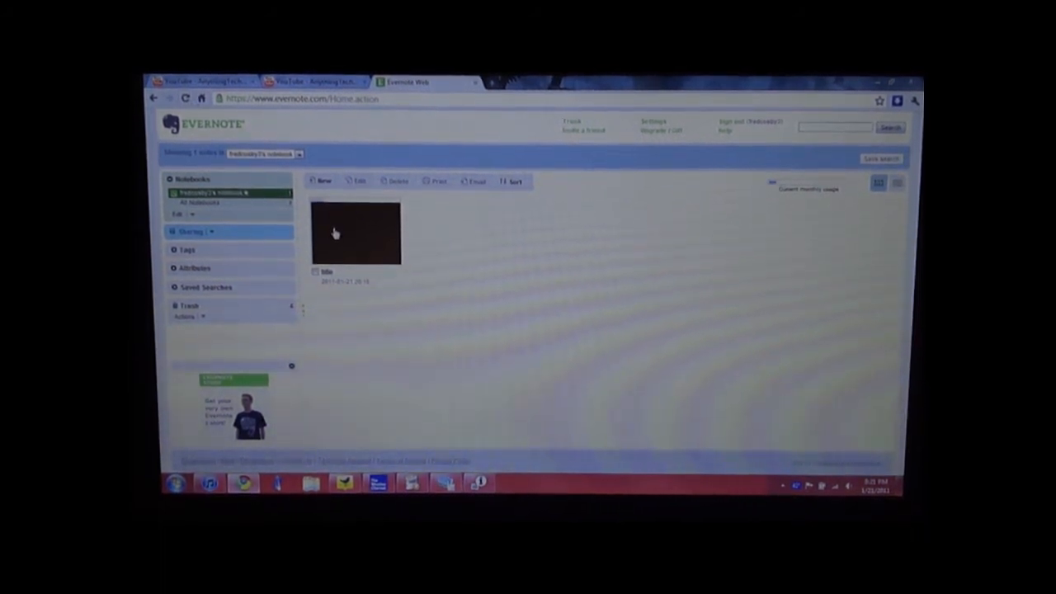
- View All Notebooks in Evernote Web to see the synced note thumbnail
{"action": "left_click", "coordinate": [355, 234]}
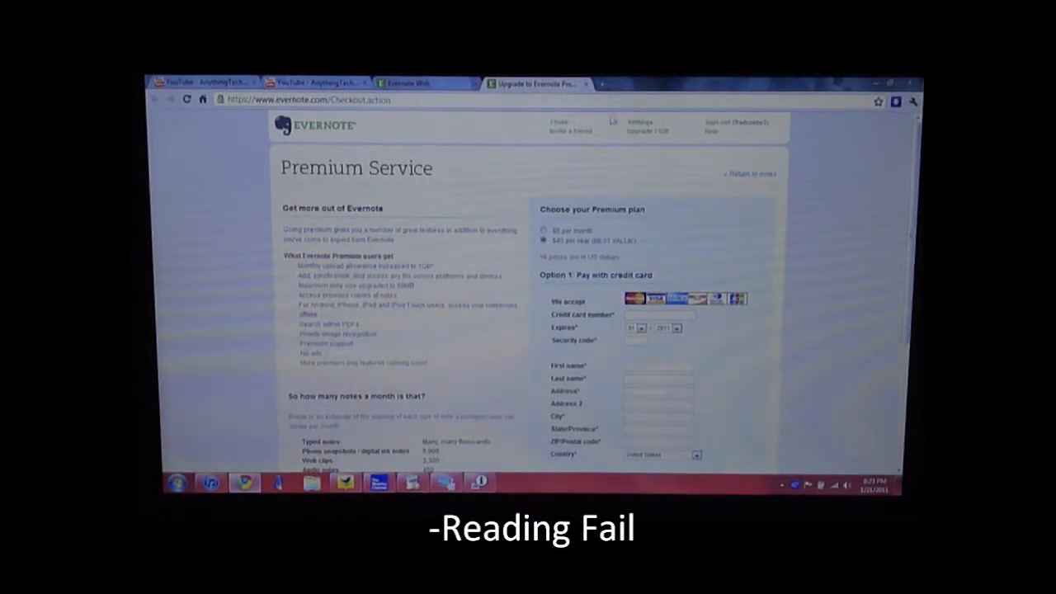
{"action": "scroll", "scroll_direction": "down", "scroll_amount": 3}
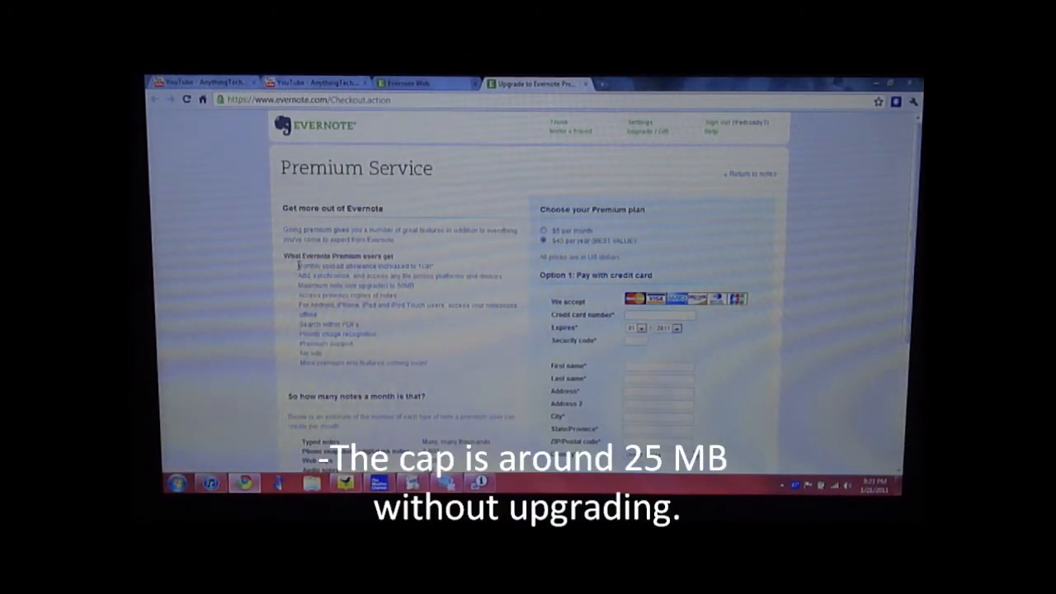
{"action": "left_click_drag", "start_coordinate": [290, 265], "coordinate": [515, 266]}
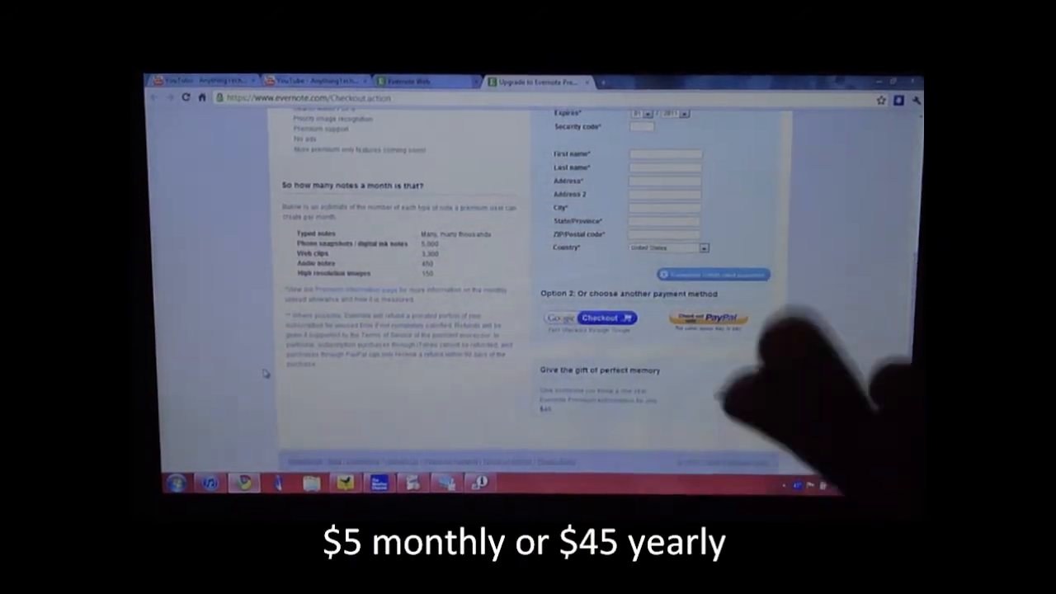
{"action": "scroll", "scroll_direction": "up", "scroll_amount": 3}
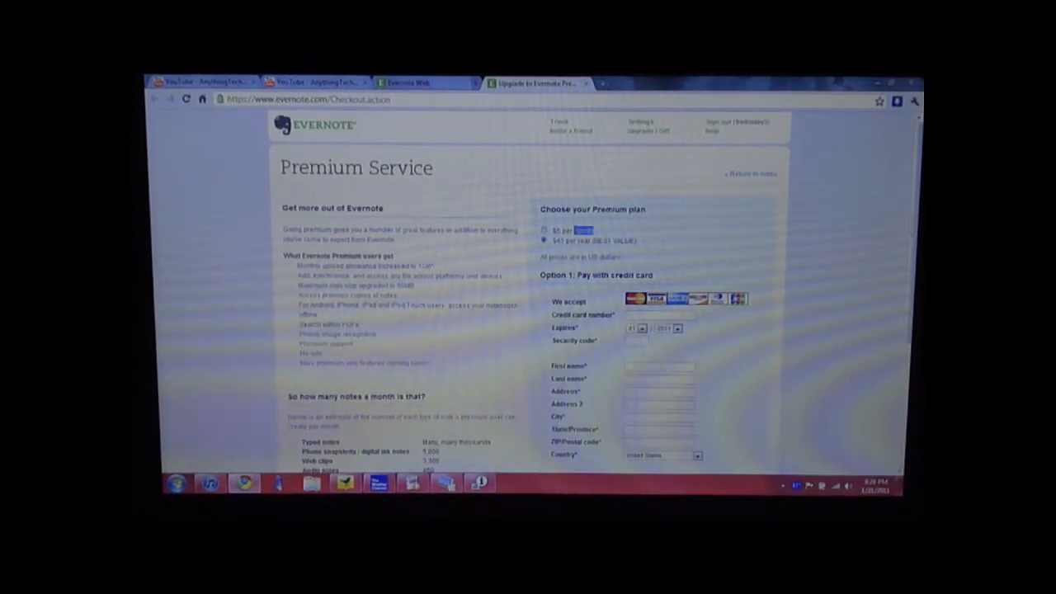
{"action": "left_click", "coordinate": [544, 241]}
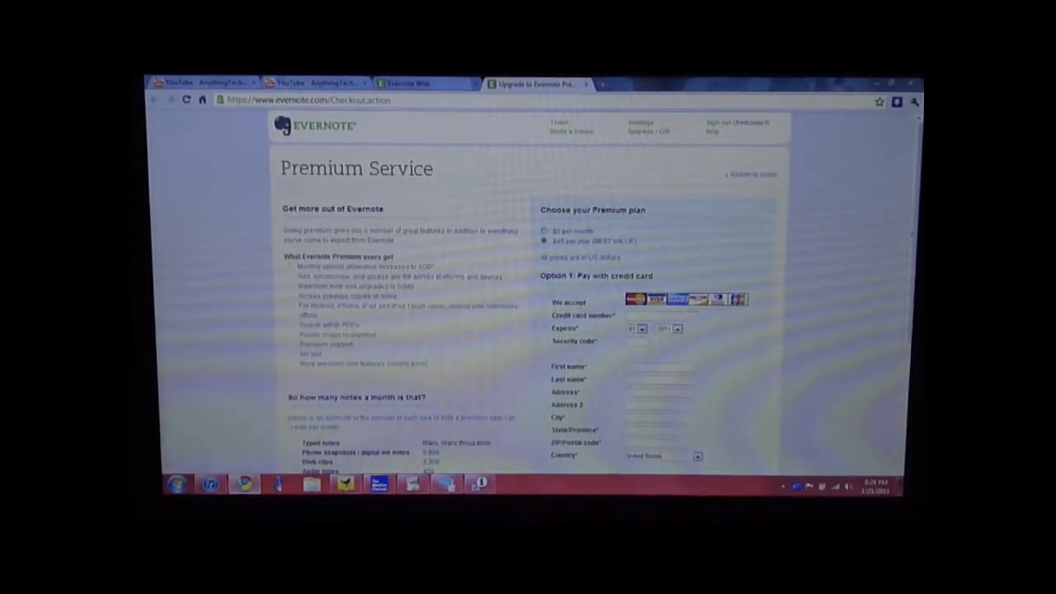
{"action": "scroll", "scroll_direction": "down", "scroll_amount": 3}
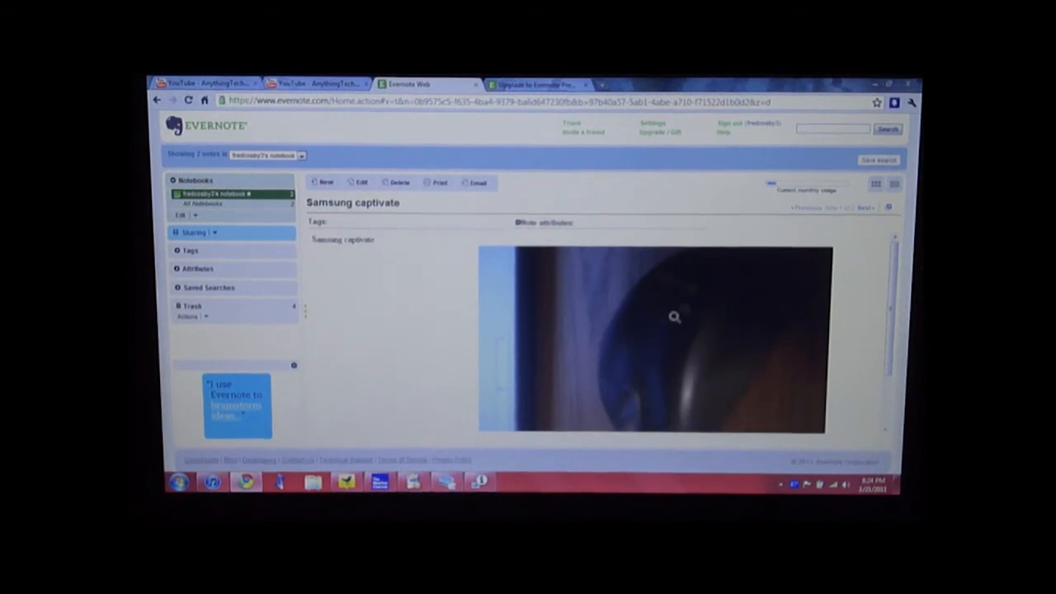
- Select the word 'captivate' in the open note's body text
{"action": "double_click", "coordinate": [355, 239]}
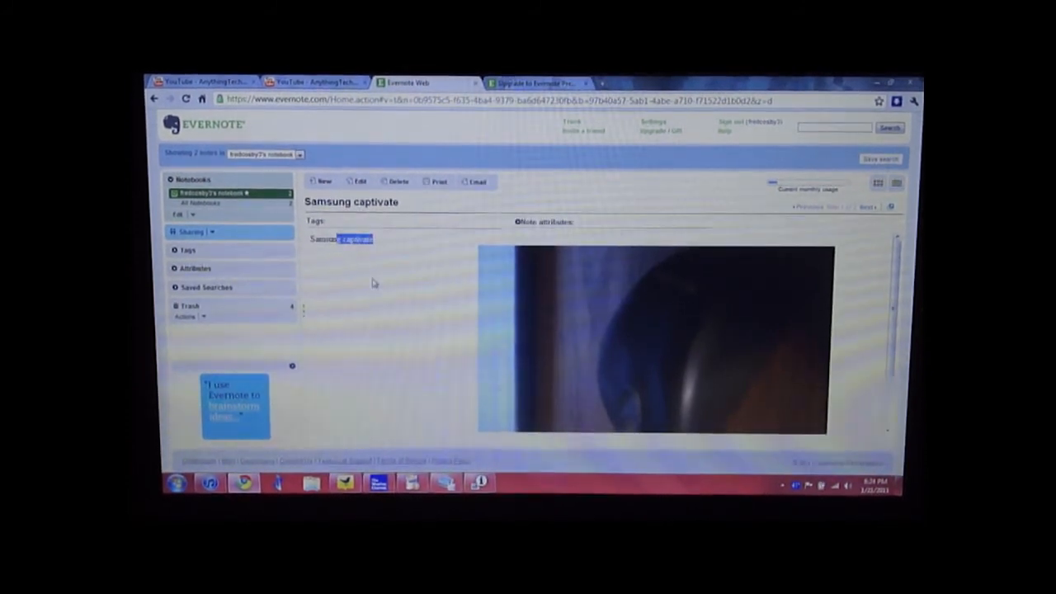